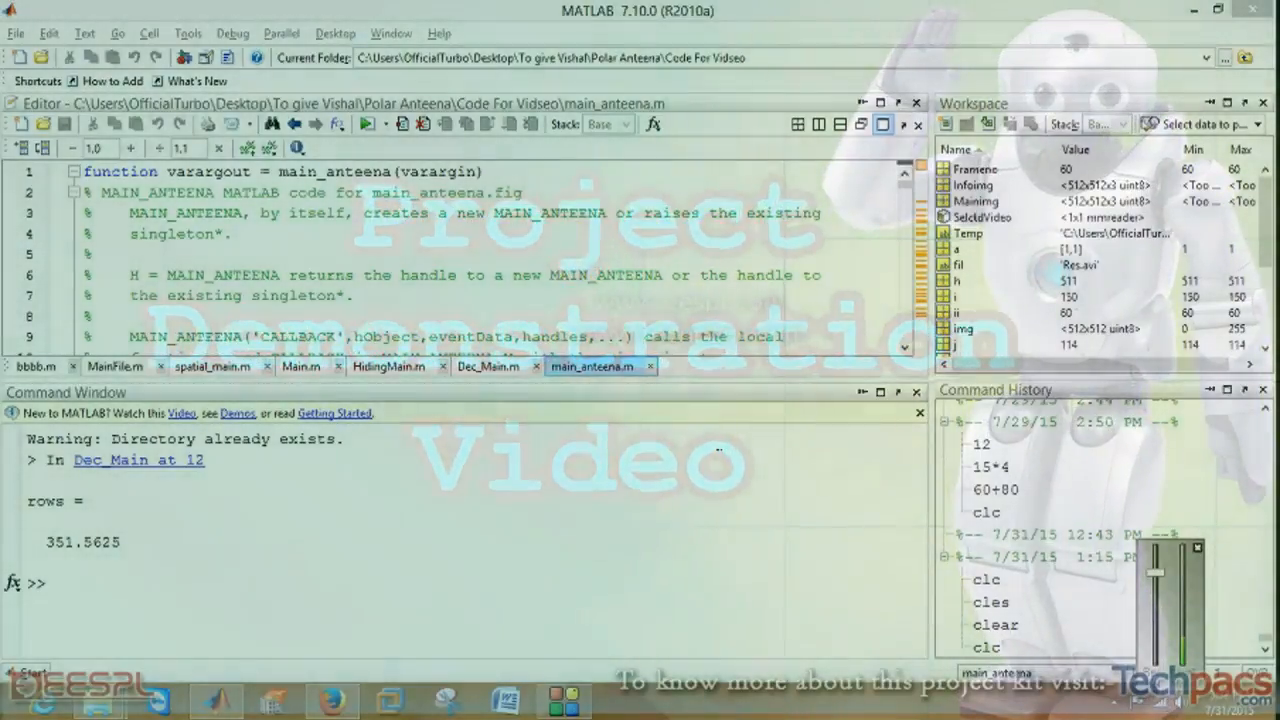
Run the main_anteena.m script from the editor
click(490, 213)
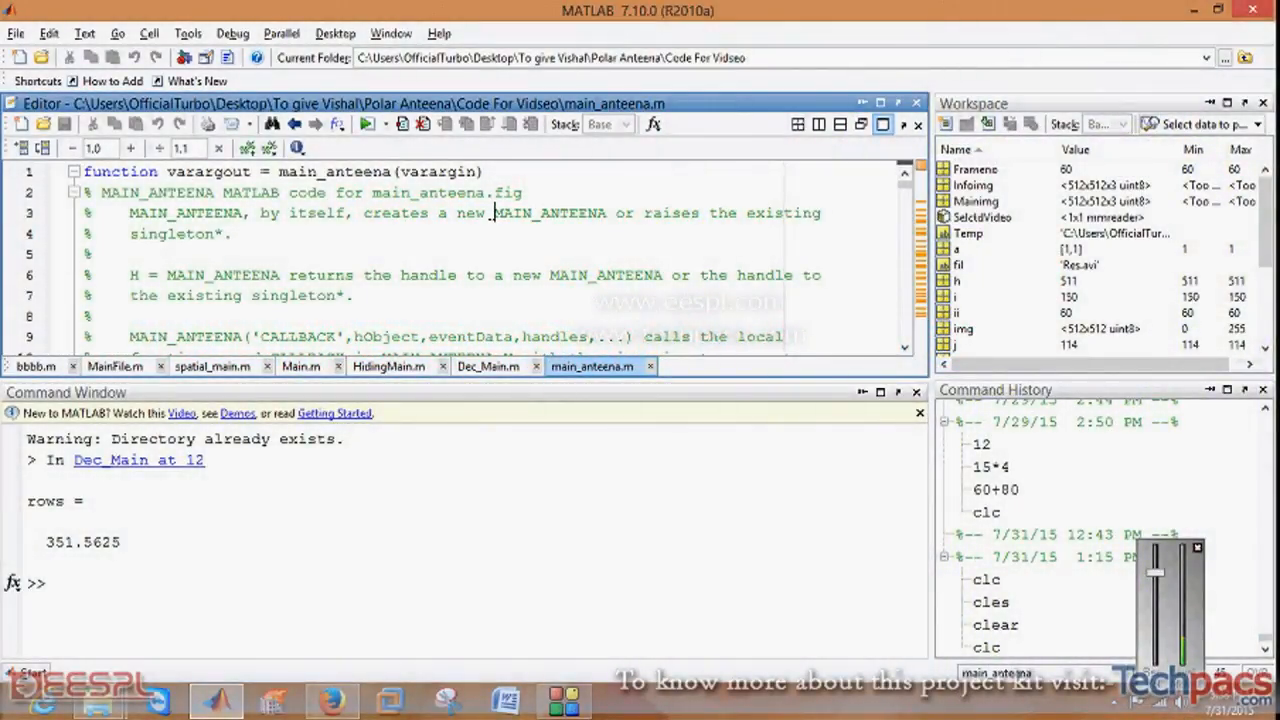
click(367, 123)
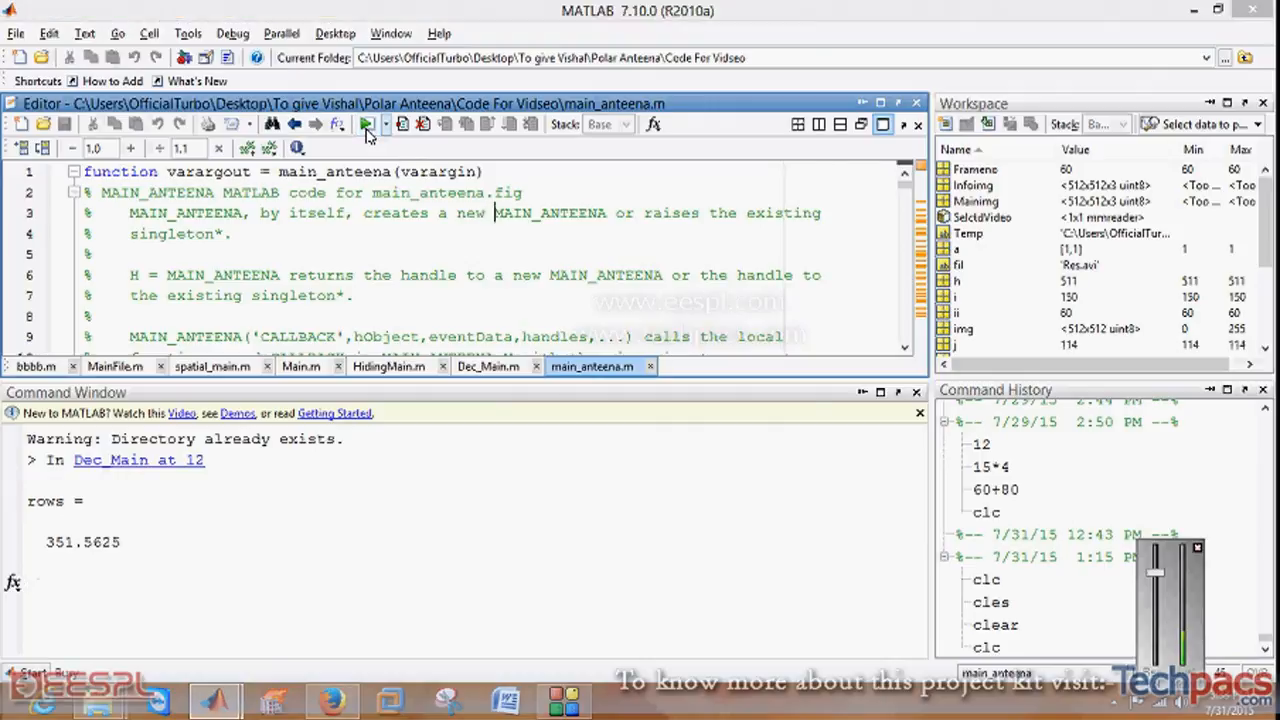
Enter 12 array elements and a spacing of 10 in the planar array GUI
click(366, 123)
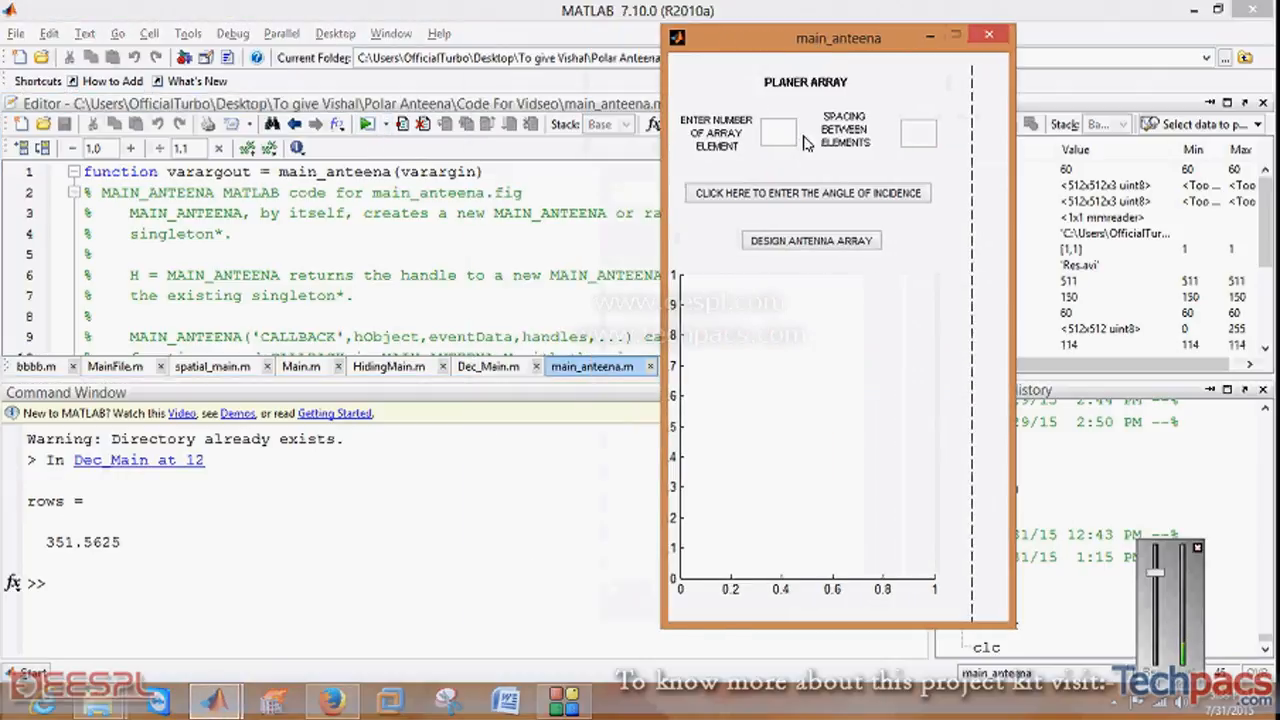
mouse_move(728, 147)
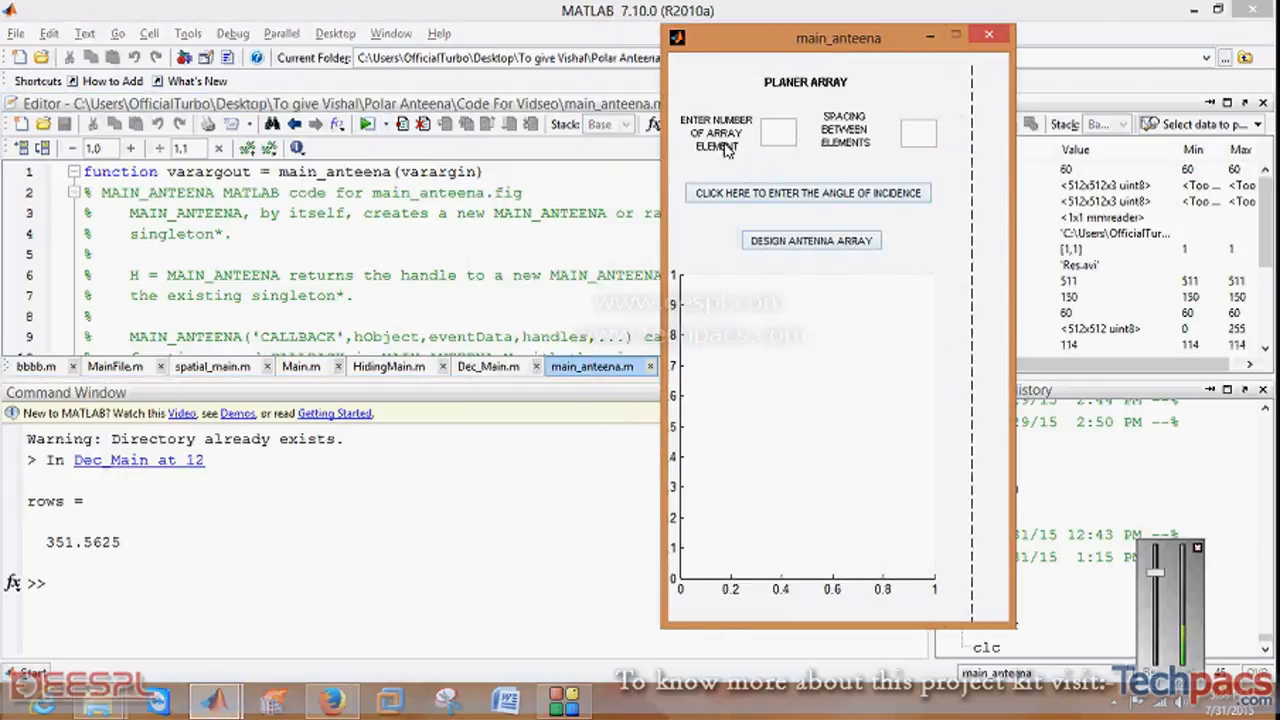
text(12)
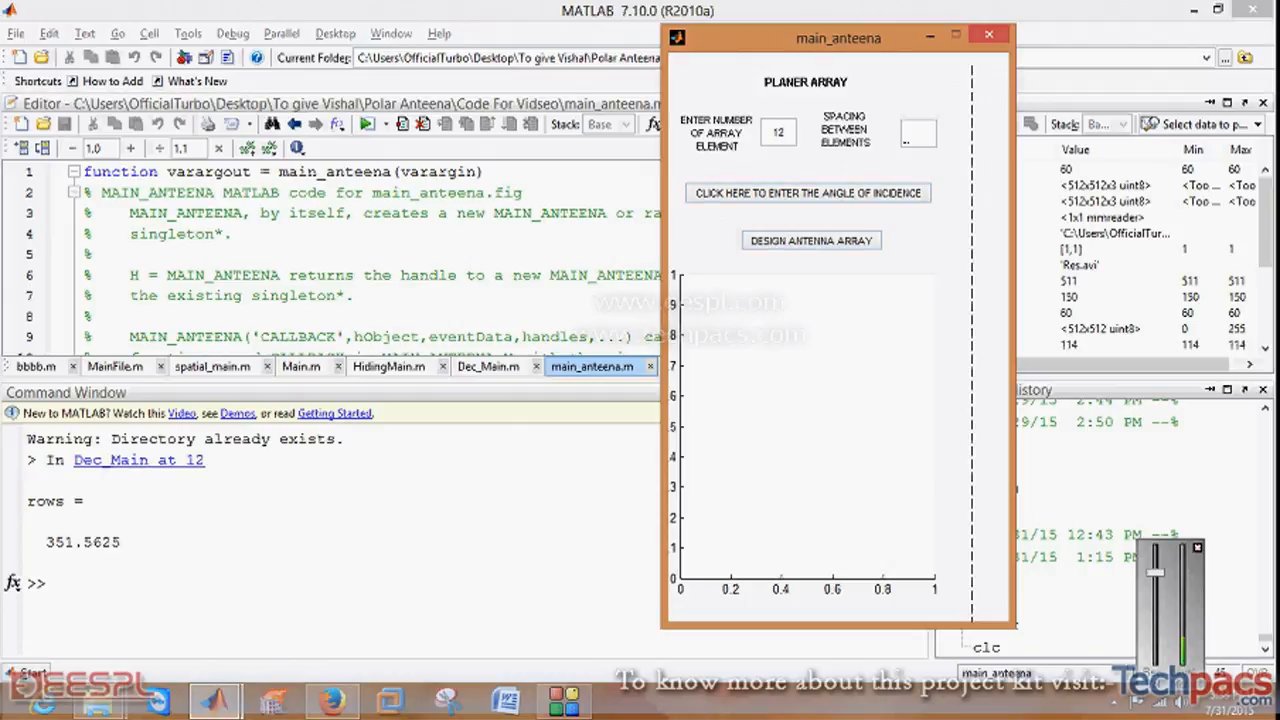
click(917, 132)
text(10)
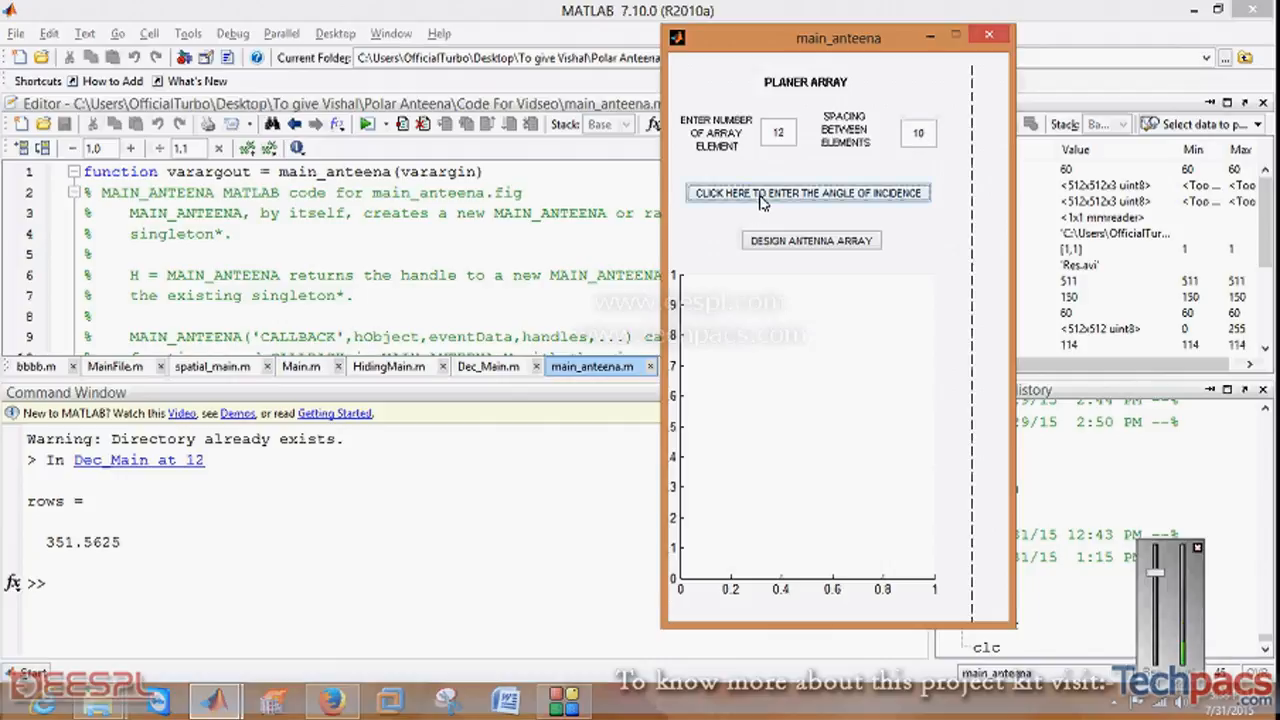
Start angle-of-incidence entry and enter 35 as the desired source angle
click(806, 193)
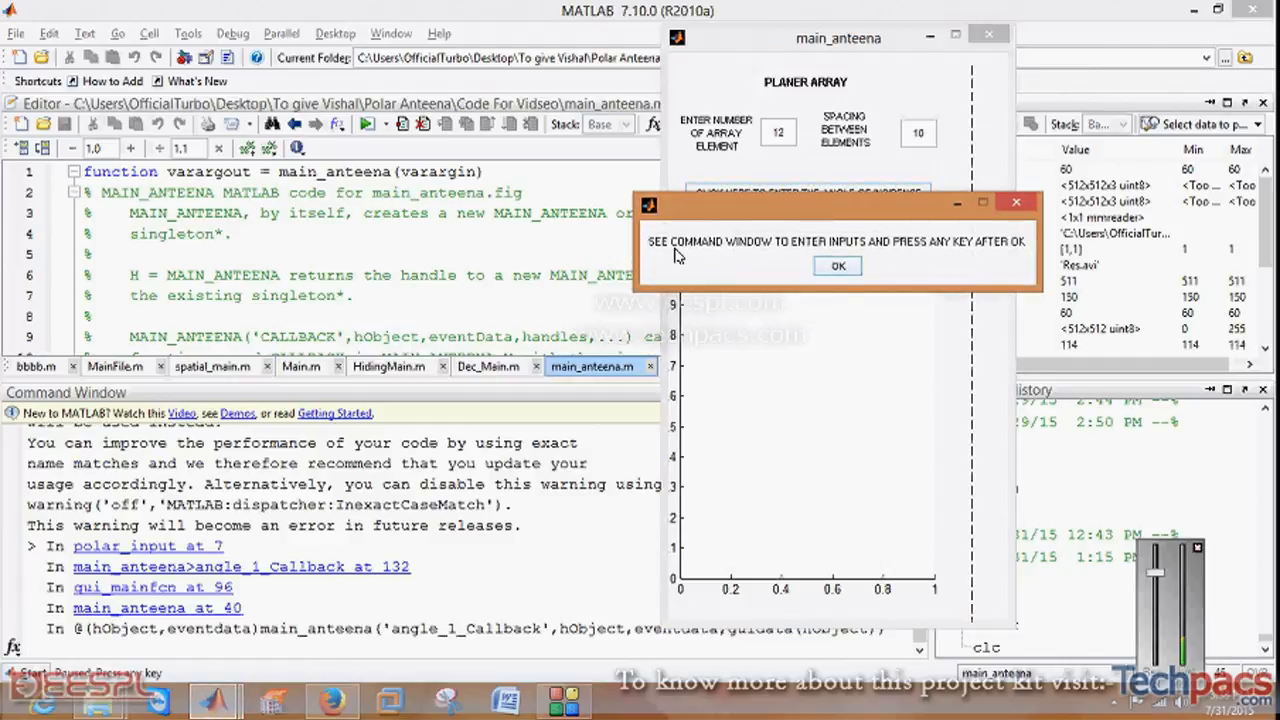
mouse_move(950, 256)
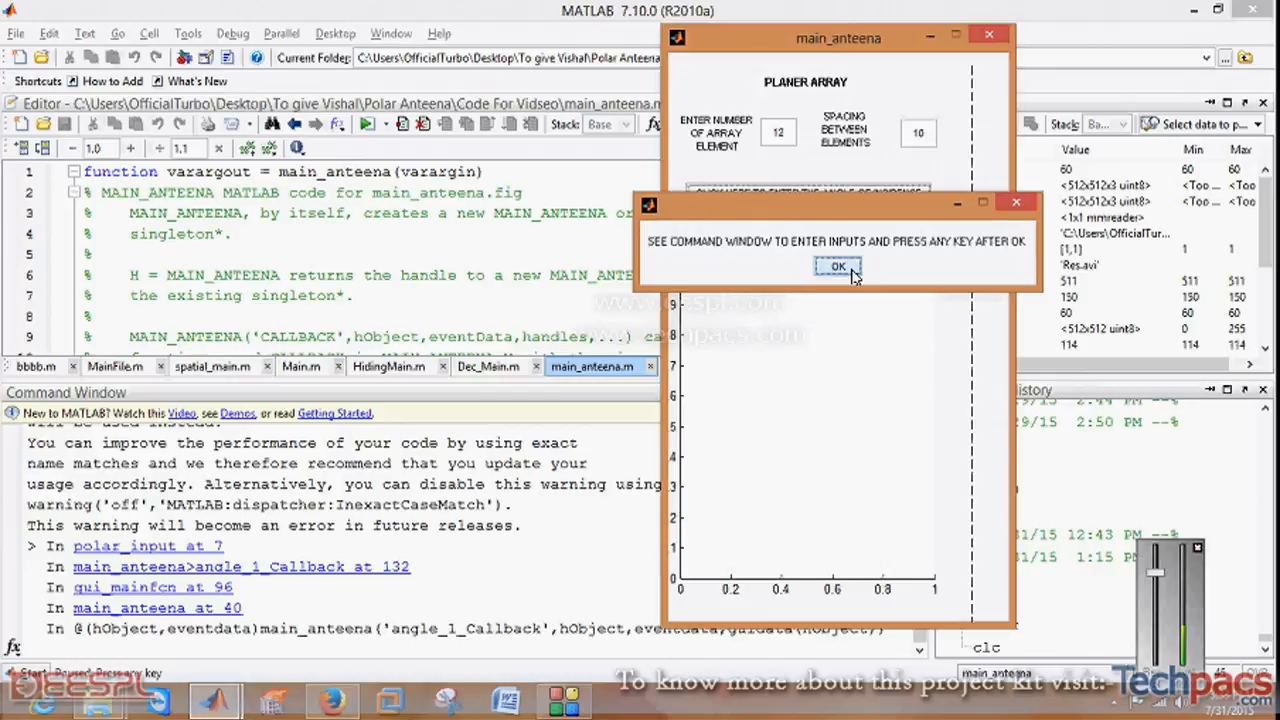
click(838, 266)
text(35)
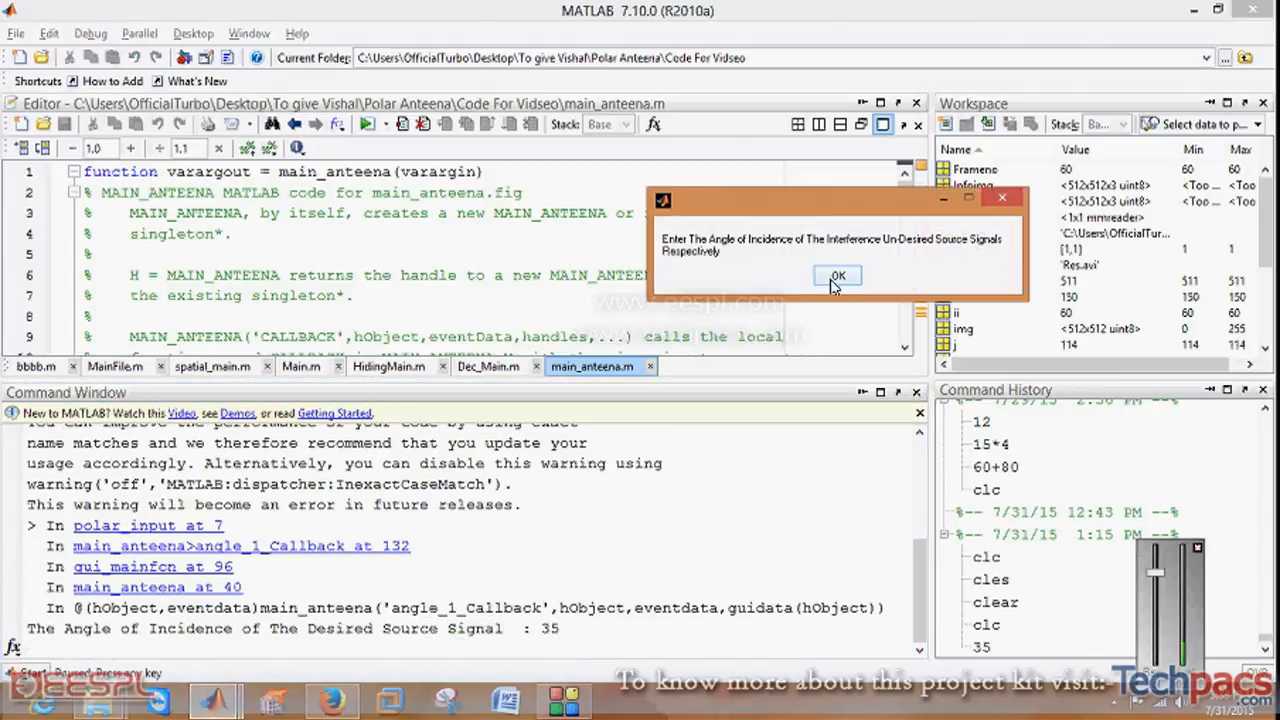
Enter the interference source angles (68, 25, 3, 2 and others) in the Command Window
click(838, 275)
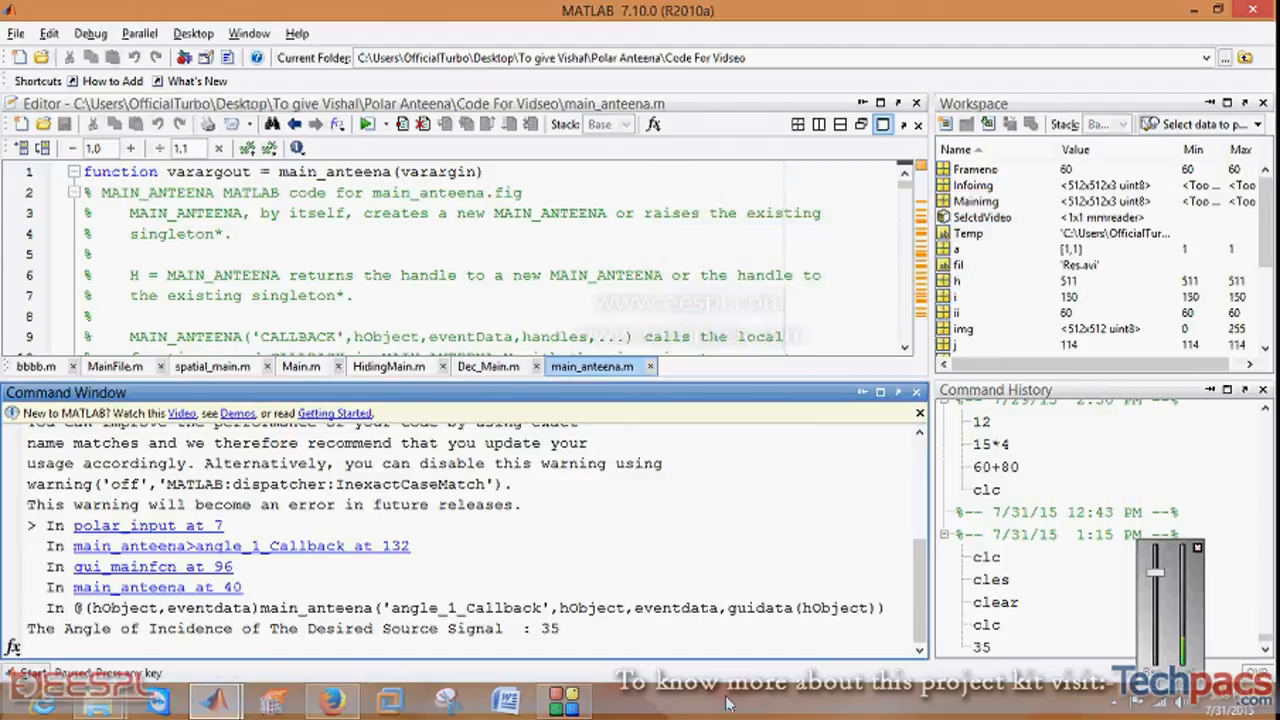
key(Return)
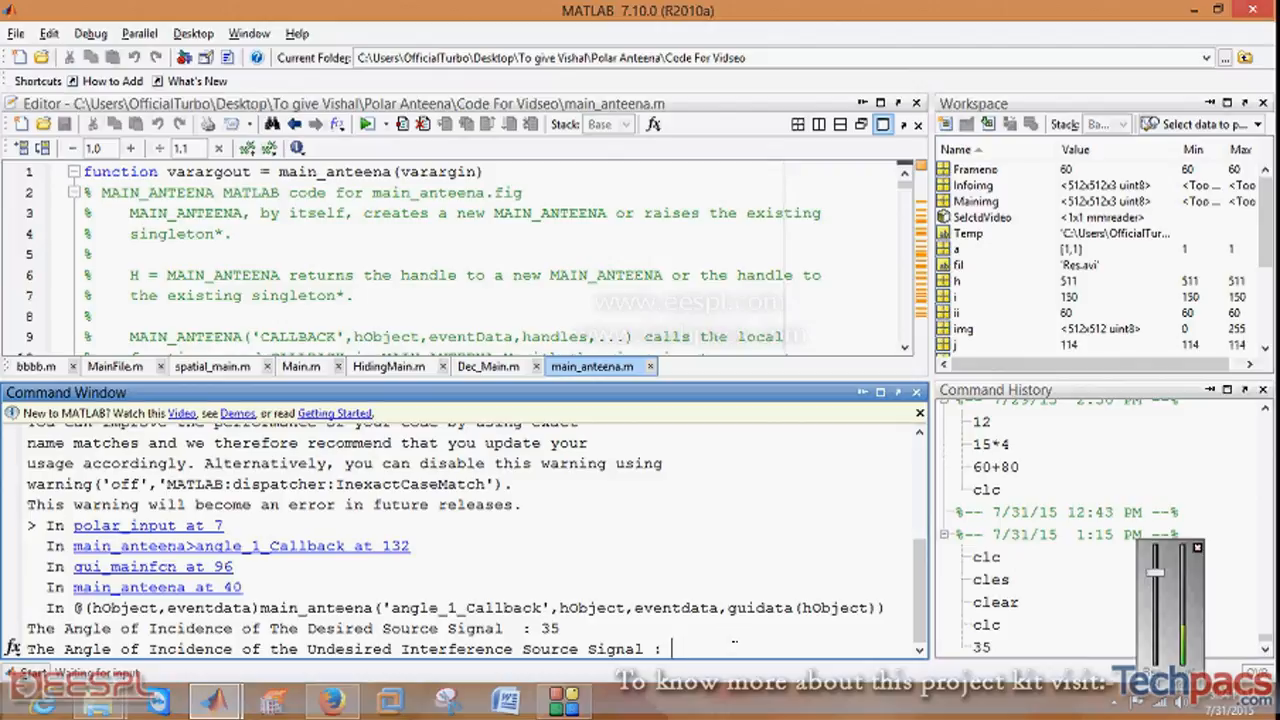
text(68)
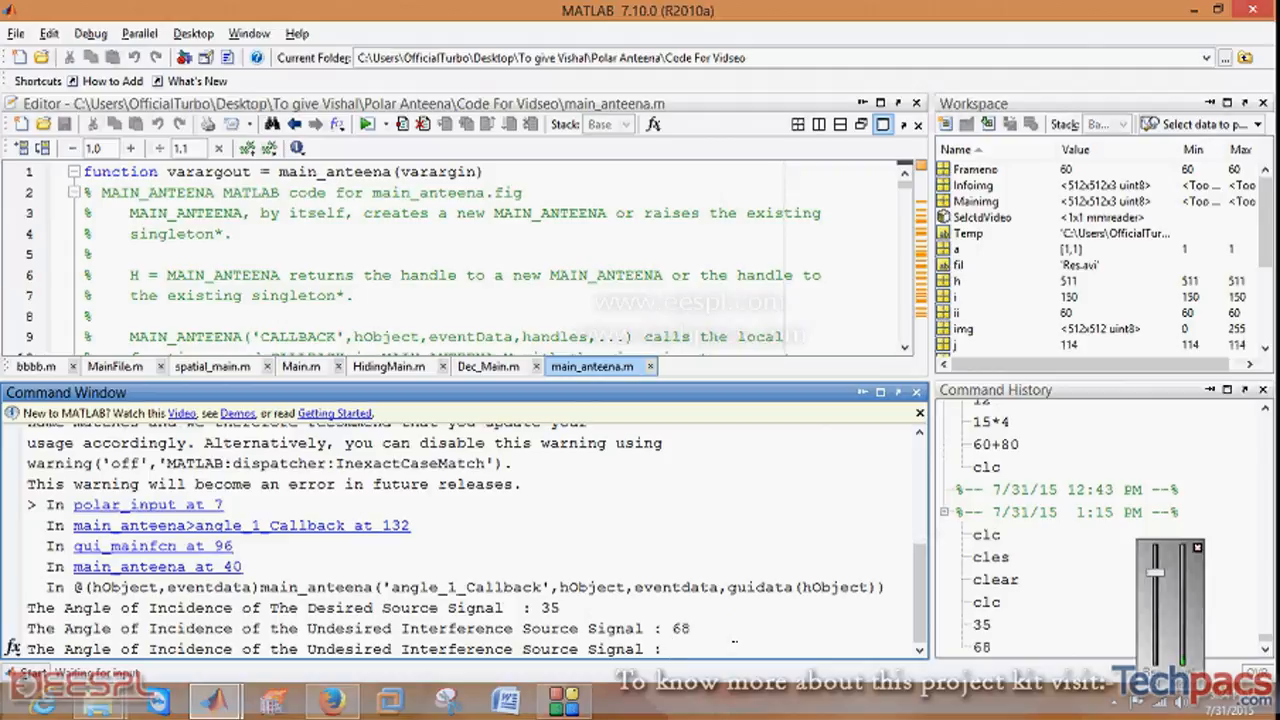
text(25)
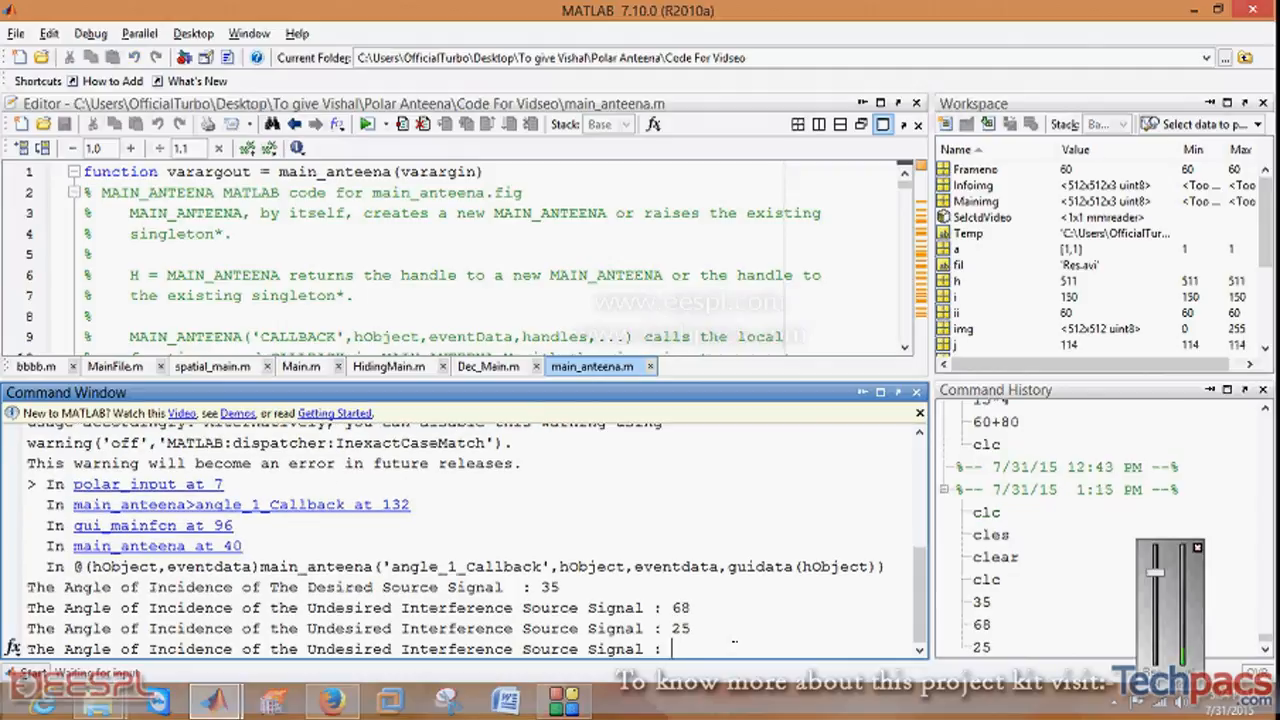
text(3)
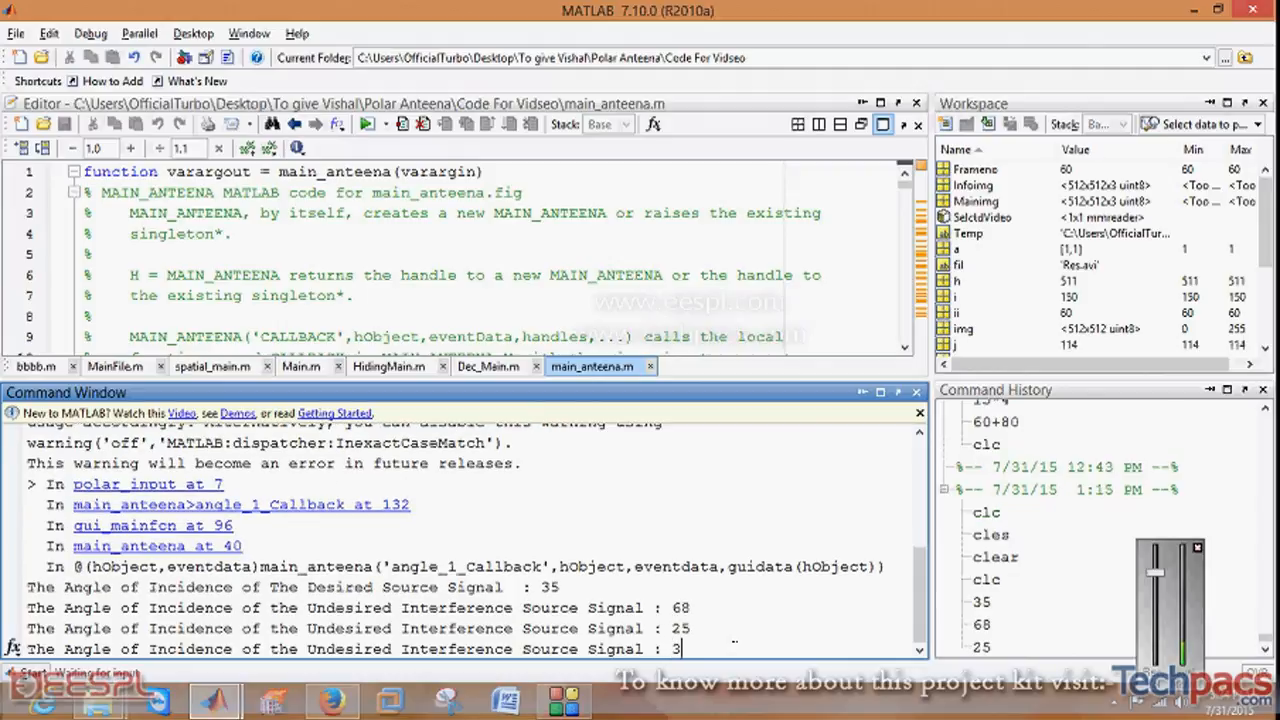
text(25)
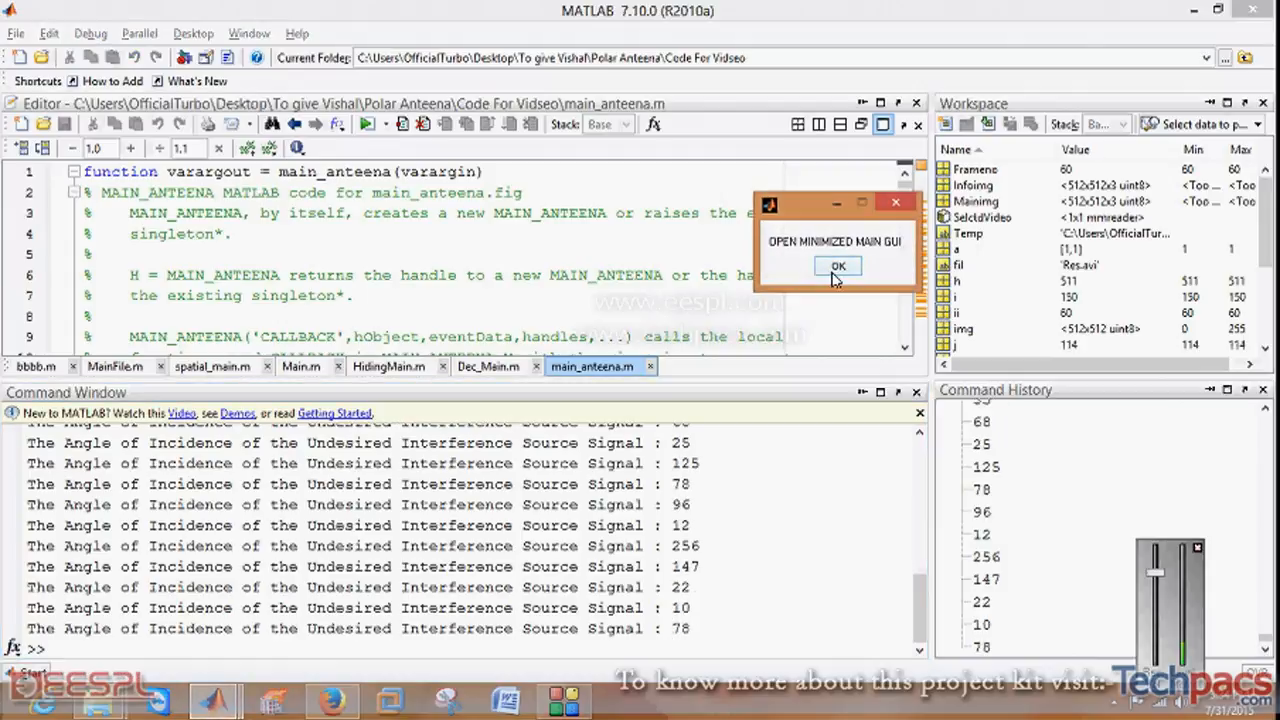
Acknowledge the reminder and restore the main_anteena window
click(838, 265)
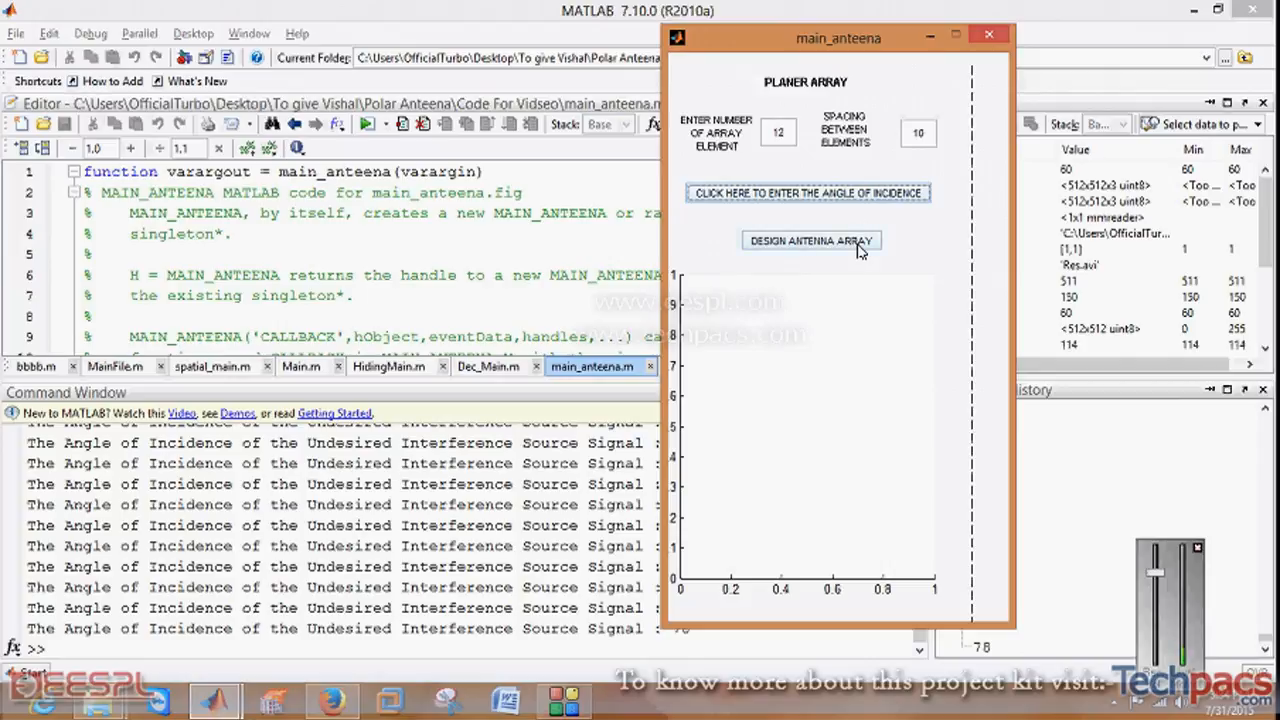
Design the antenna array to draw its polar radiation pattern, then close main_anteena
click(810, 240)
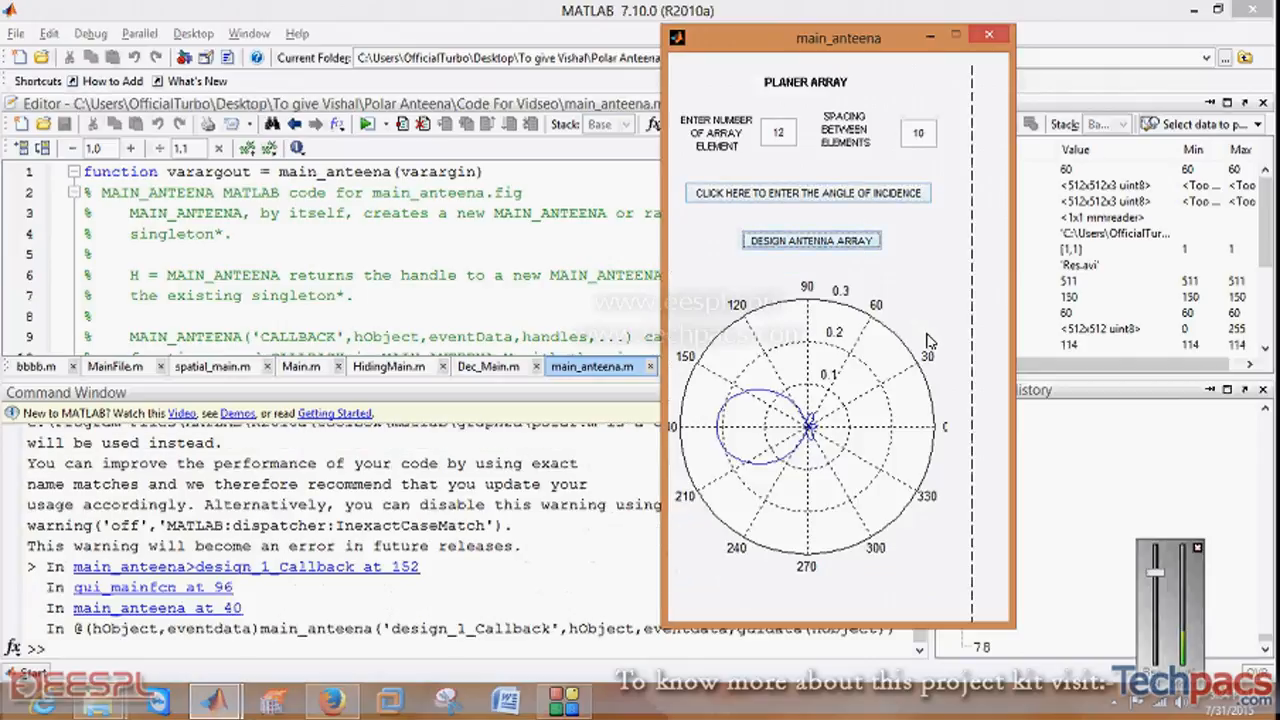
mouse_move(838, 442)
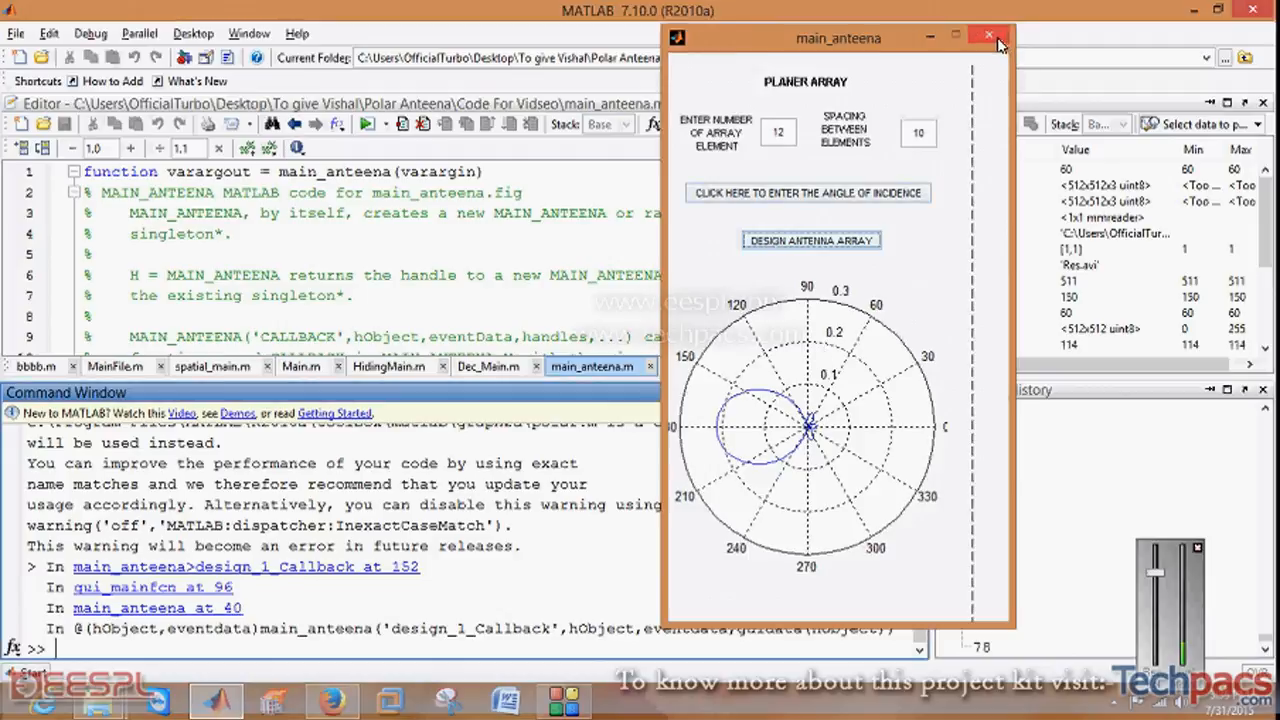
click(989, 36)
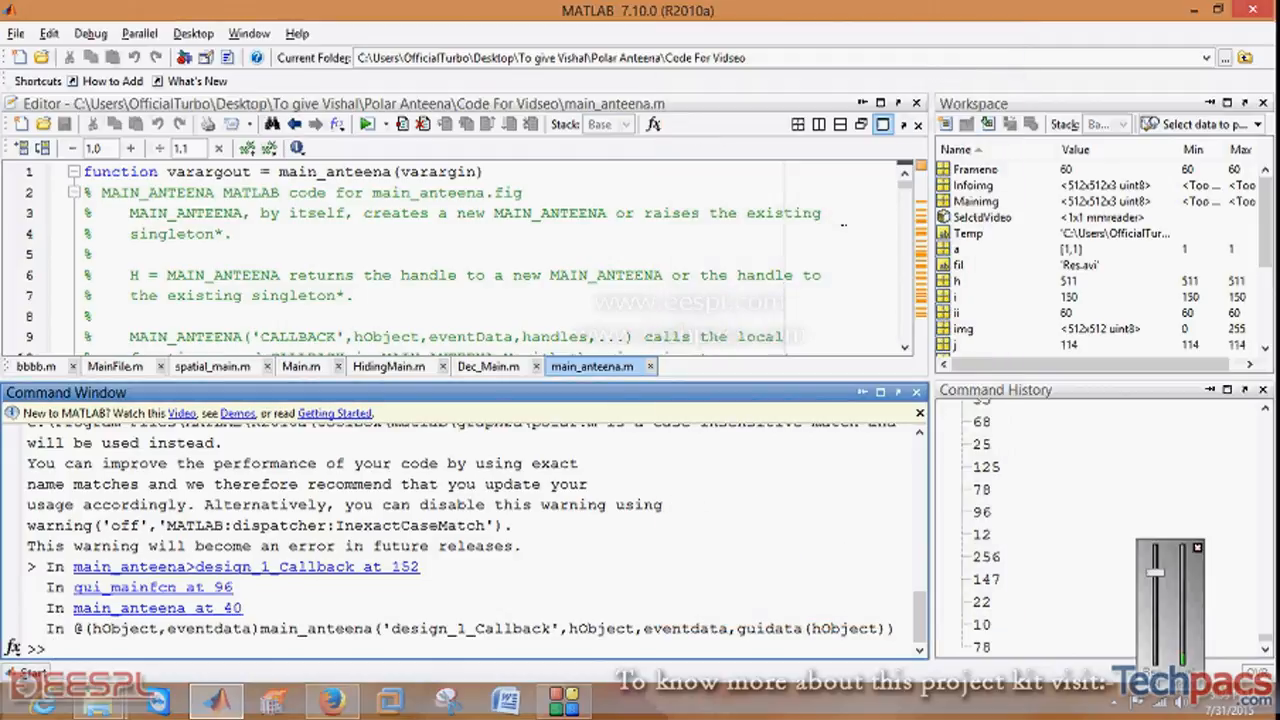